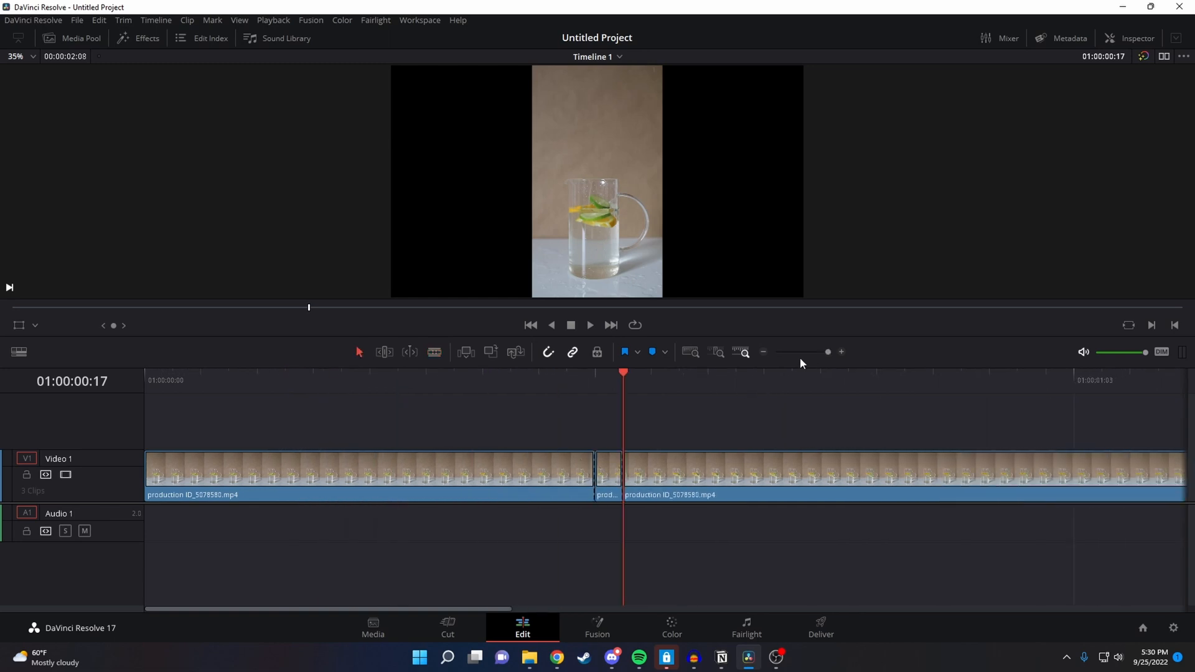
Apply Freeze Frame to the short middle clip via Change Clip Speed.
right_click(610, 470)
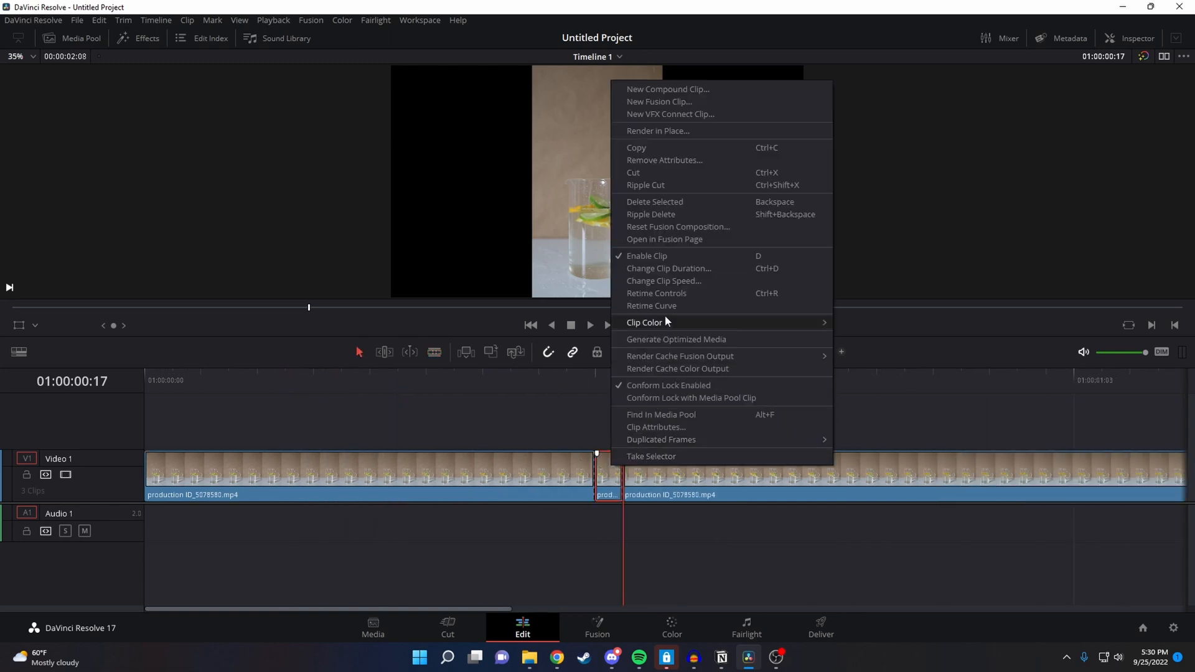
click(664, 280)
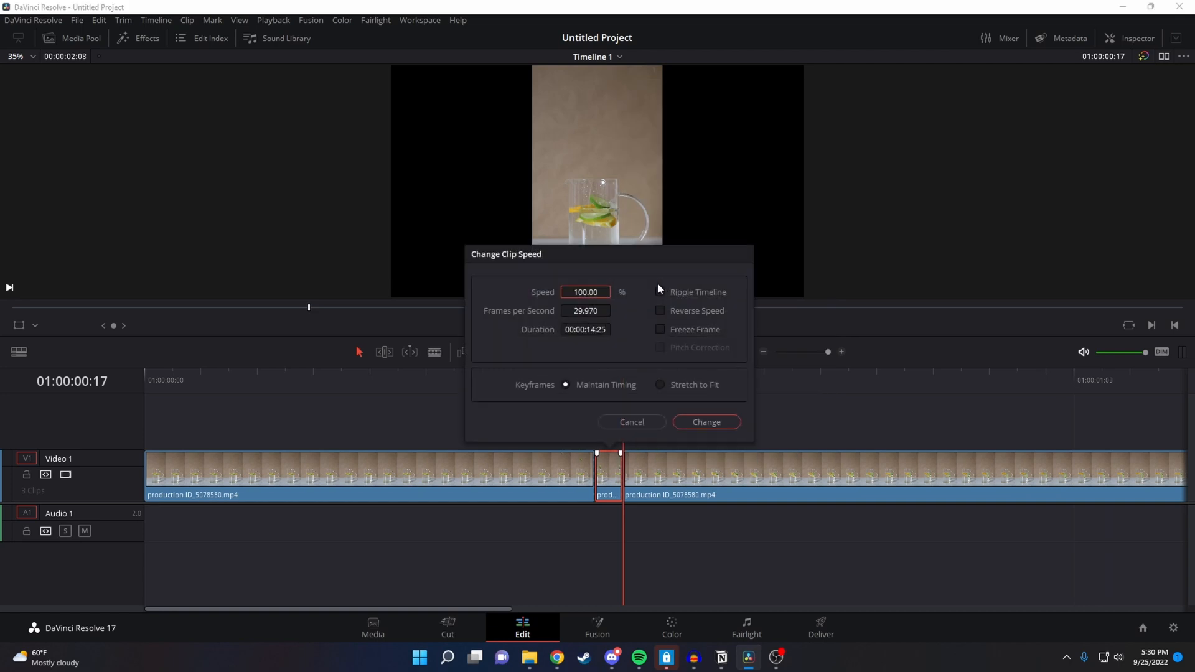
click(660, 329)
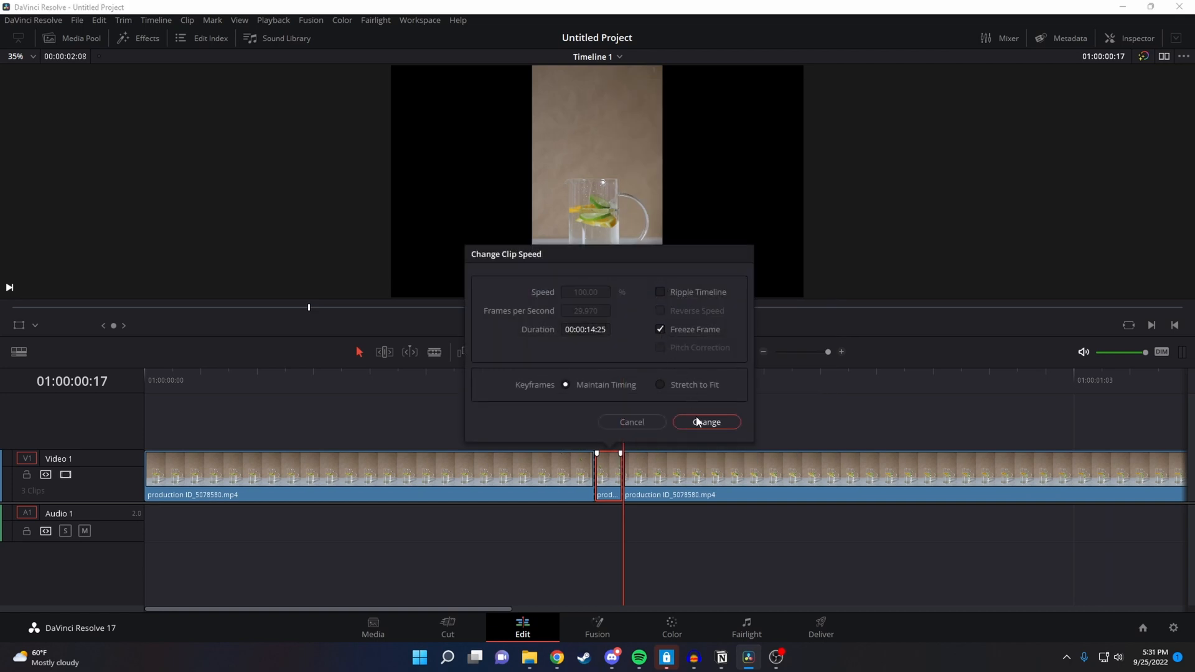
click(705, 422)
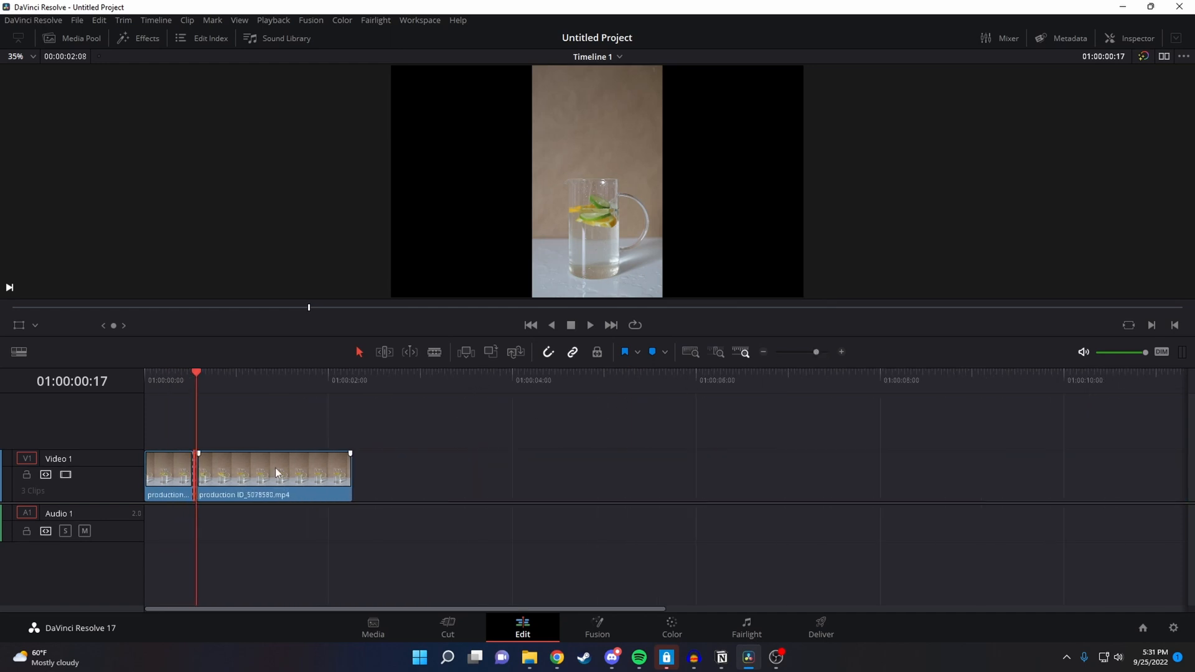
Shift the final clip about 13 frames later, opening a gap before it.
drag(274, 470, 315, 470)
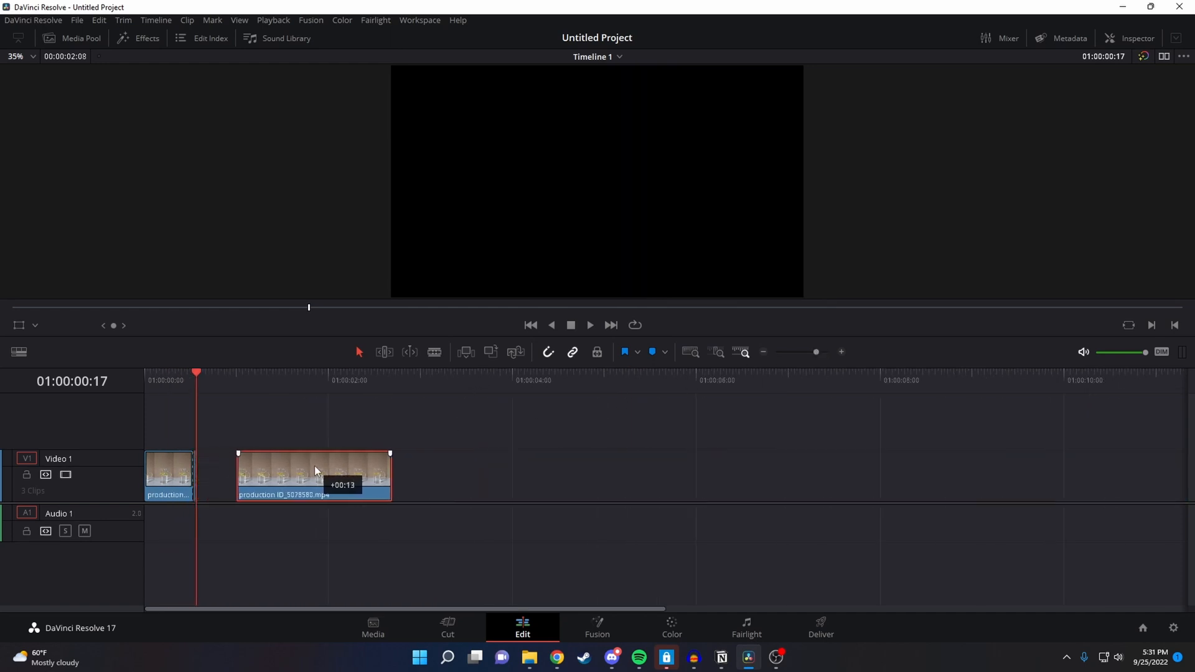